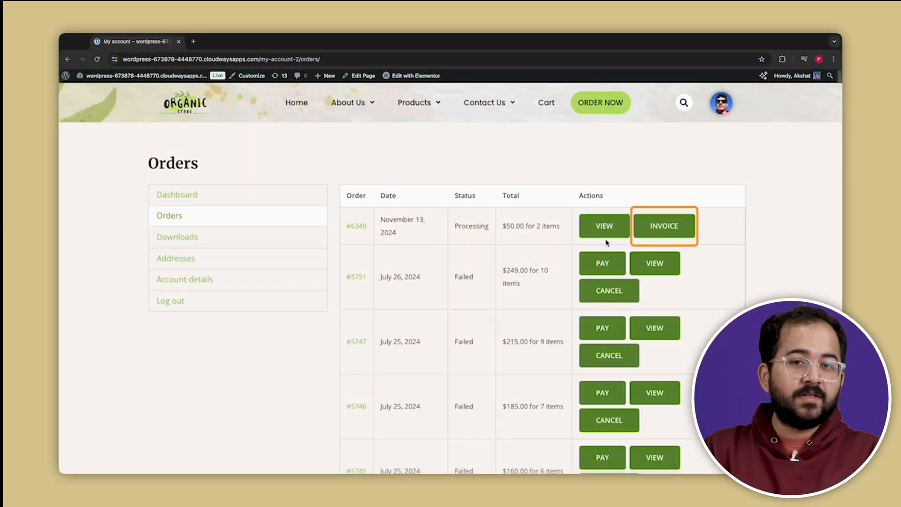
Go from the My Account Orders page to the WordPress admin Dashboard
click(663, 225)
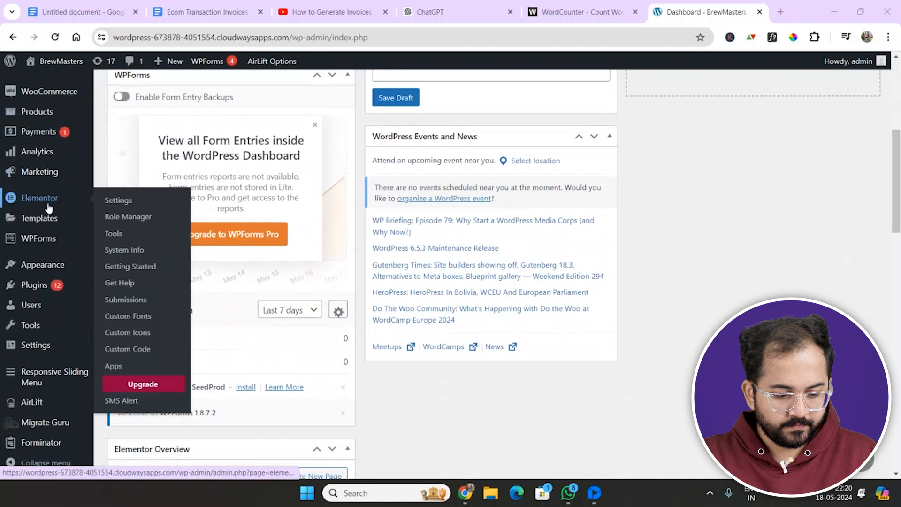
click(35, 285)
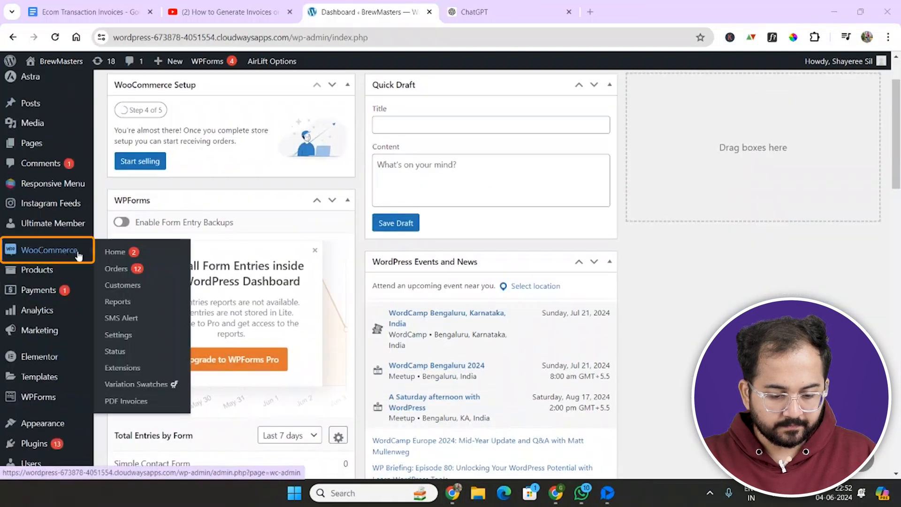
Open WooCommerce PDF Invoices General settings and scroll down to the shop header/logo options
click(126, 401)
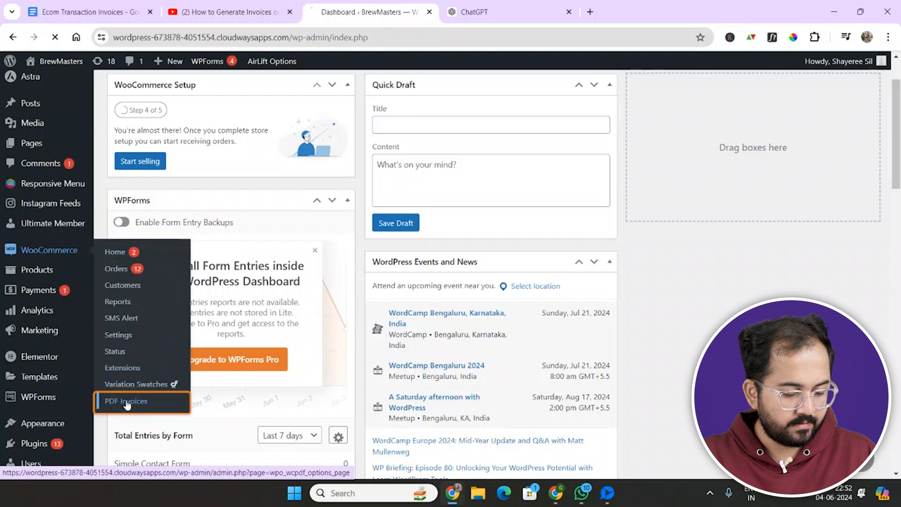
click(126, 401)
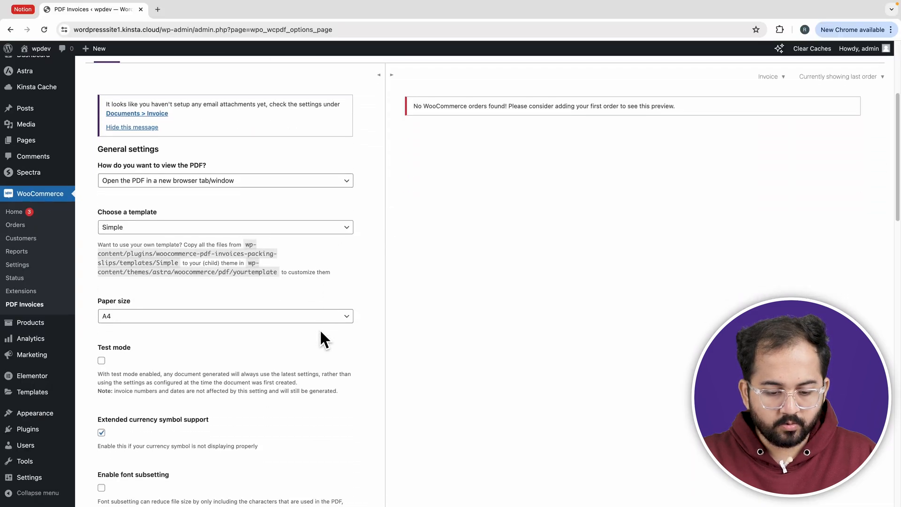
scroll(down, 3)
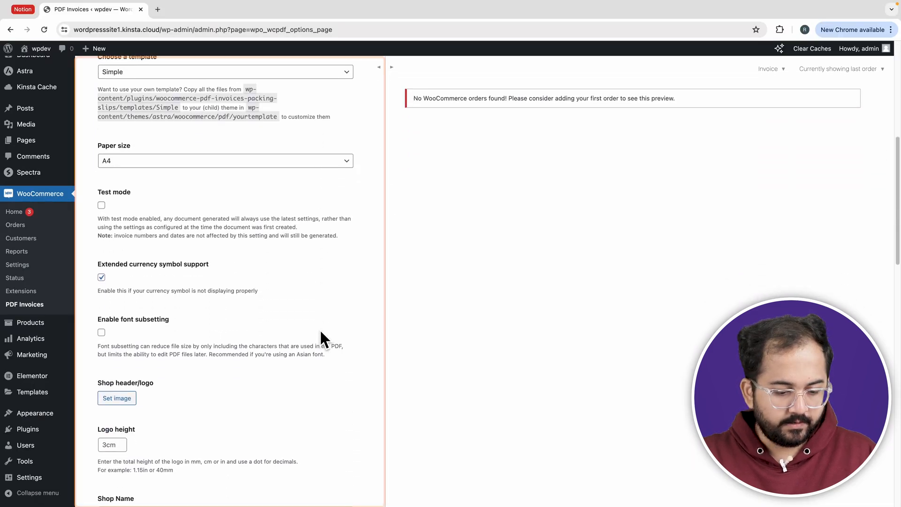
scroll(down, 3)
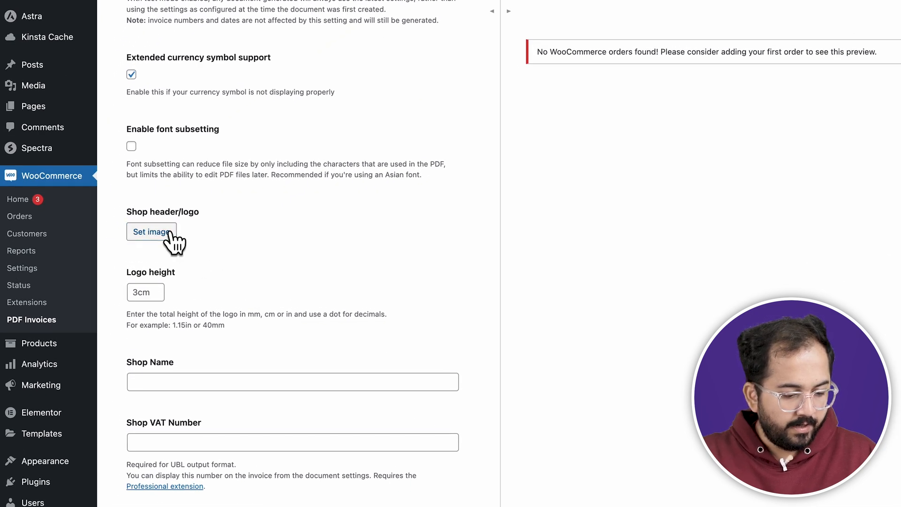
click(150, 232)
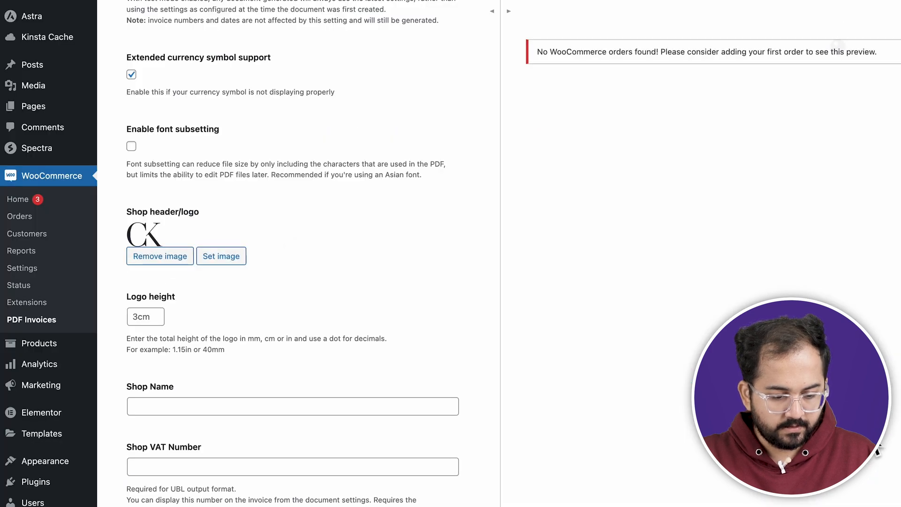
scroll(down, 3)
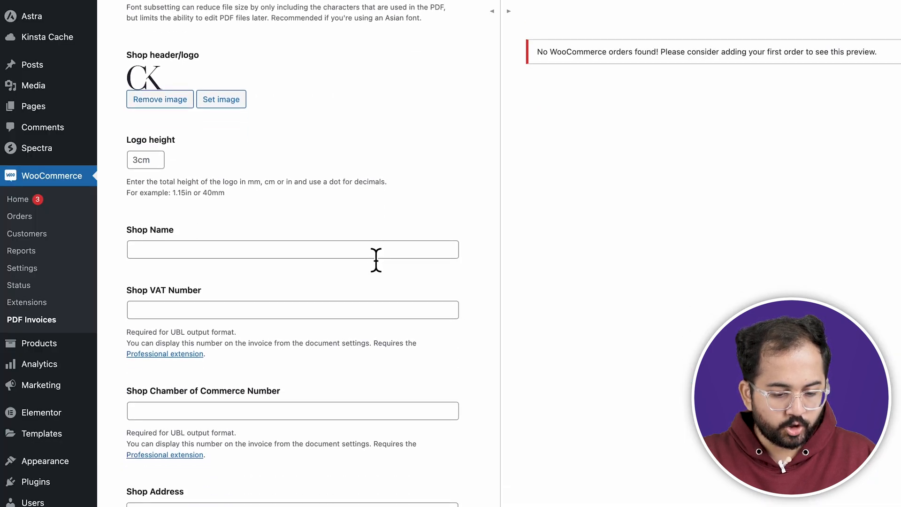
text(CK)
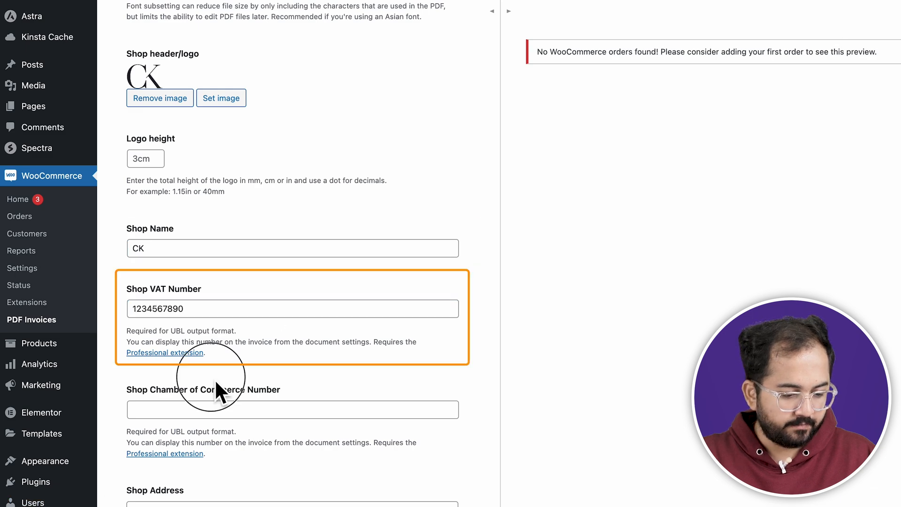
scroll(down, 3)
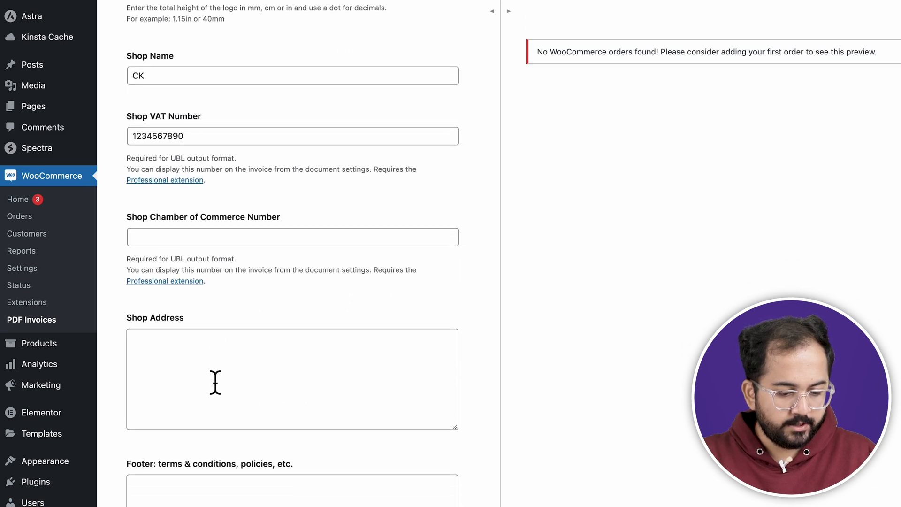
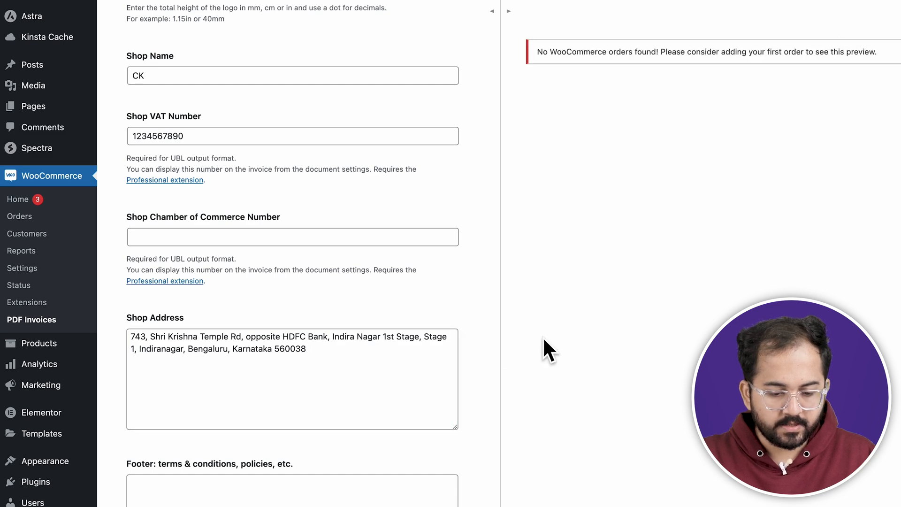
scroll(down, 3)
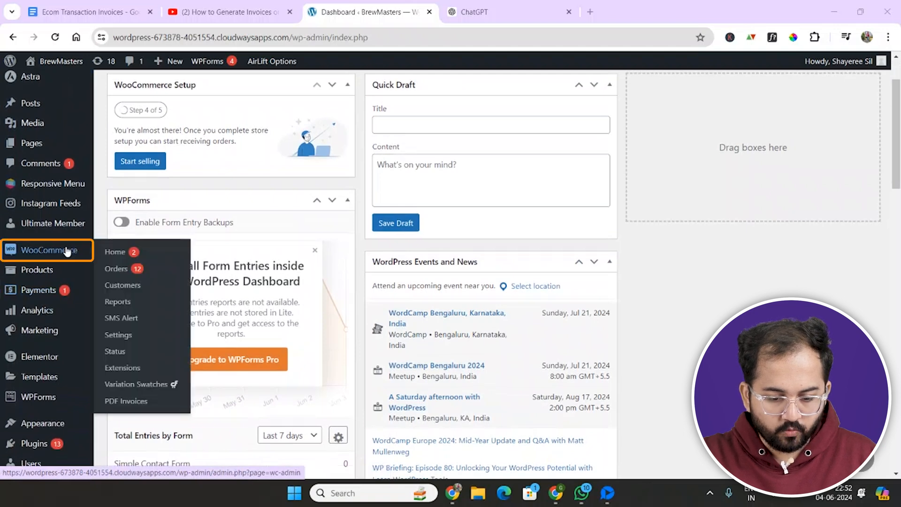
mouse_move(142, 379)
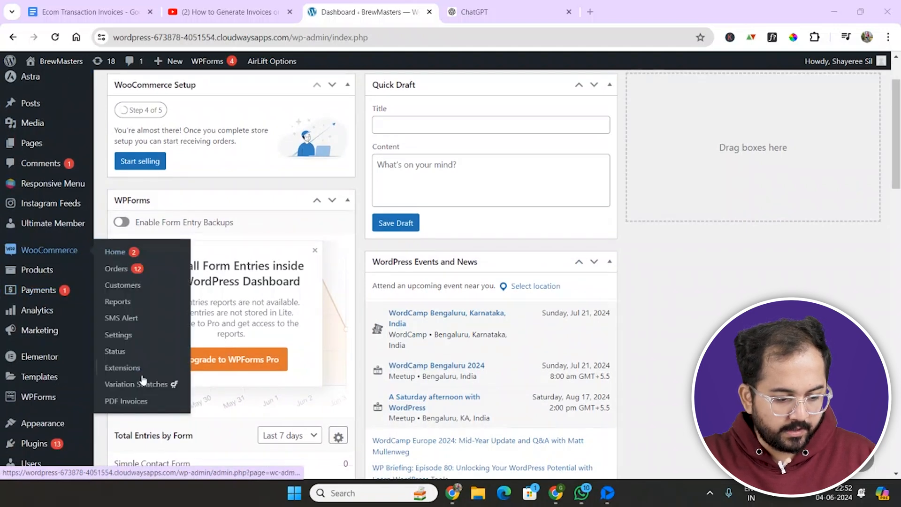
click(126, 400)
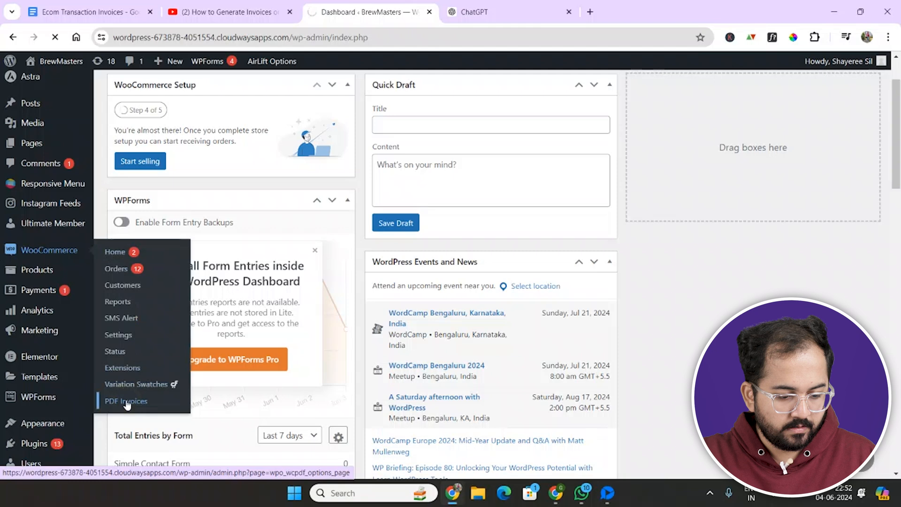
click(126, 400)
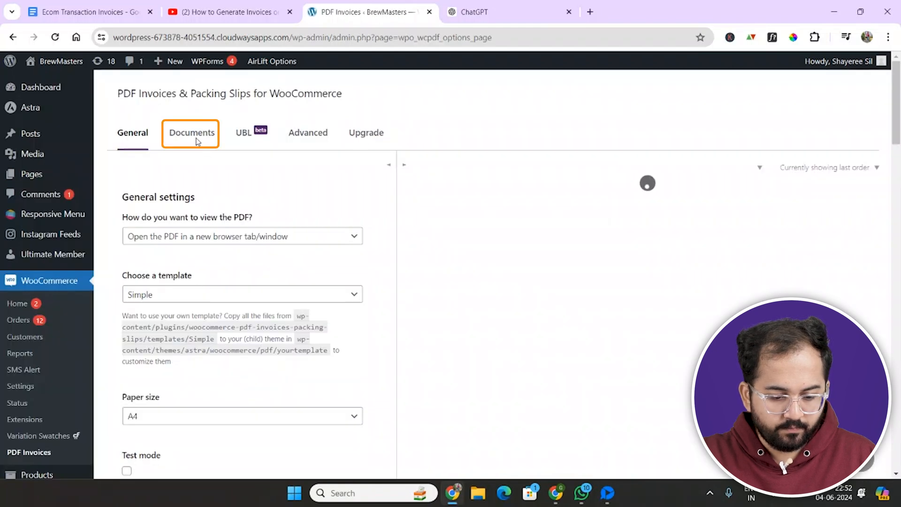
click(192, 132)
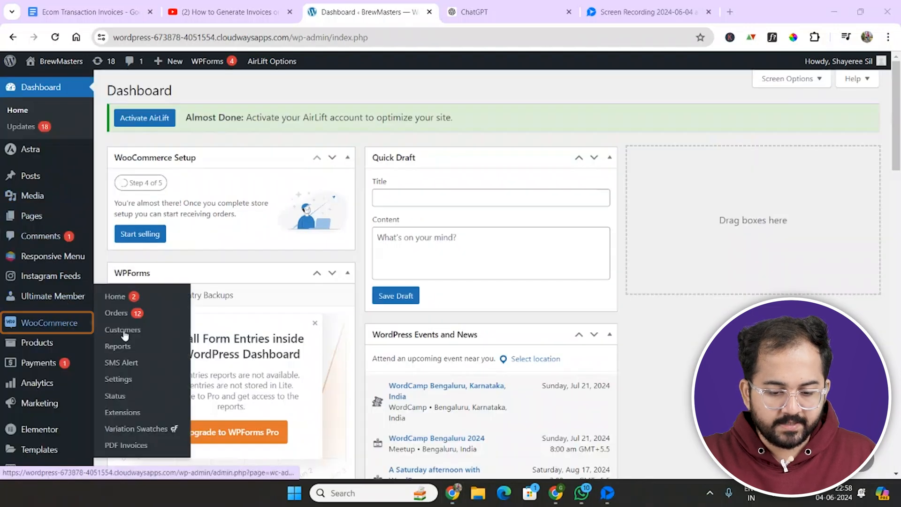
Add a standard tax rate row IN / KL / 690521 / Kollam / 4.2% / GST and save
click(118, 379)
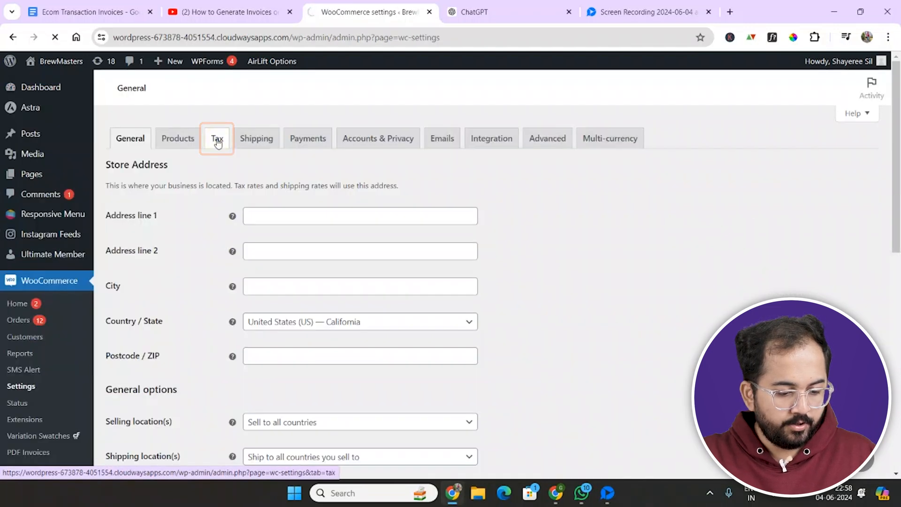
click(217, 138)
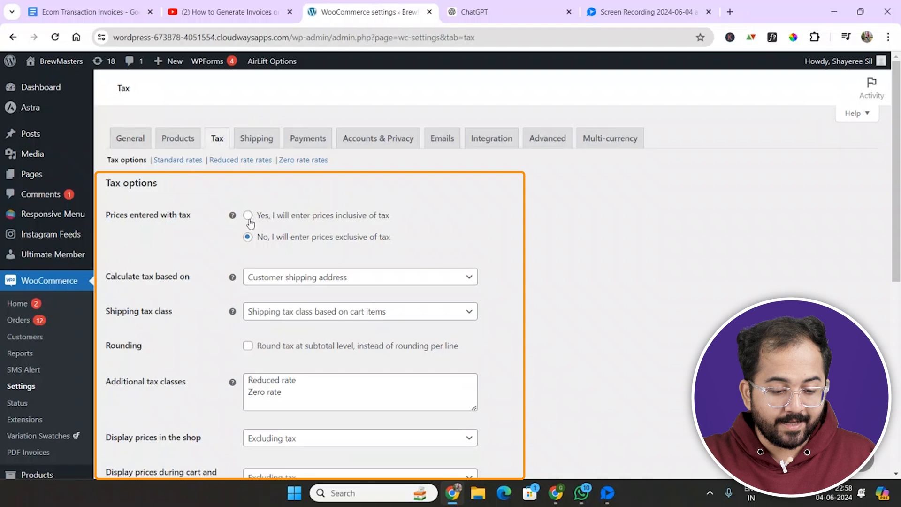
mouse_move(178, 159)
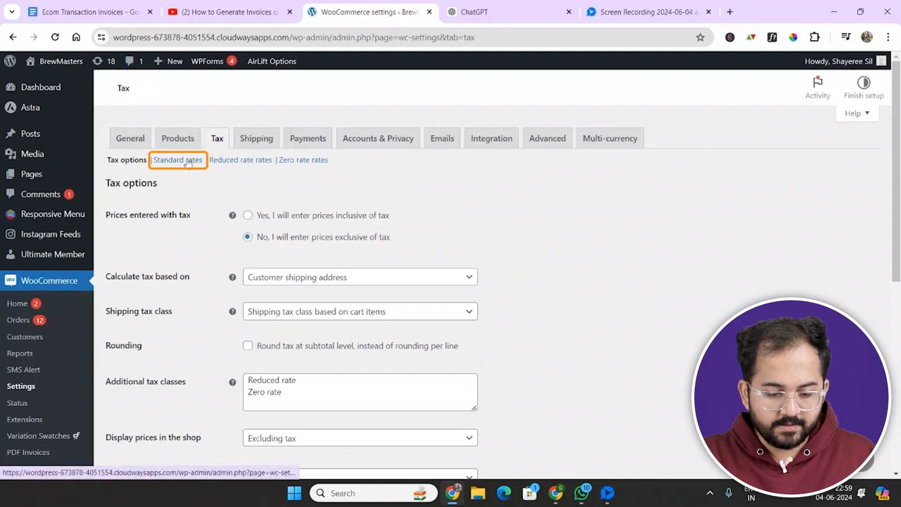
click(178, 159)
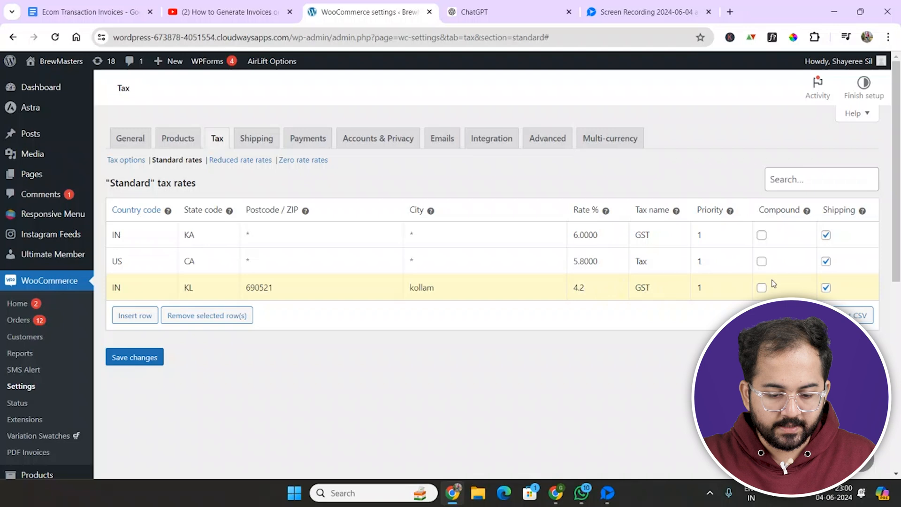
click(135, 357)
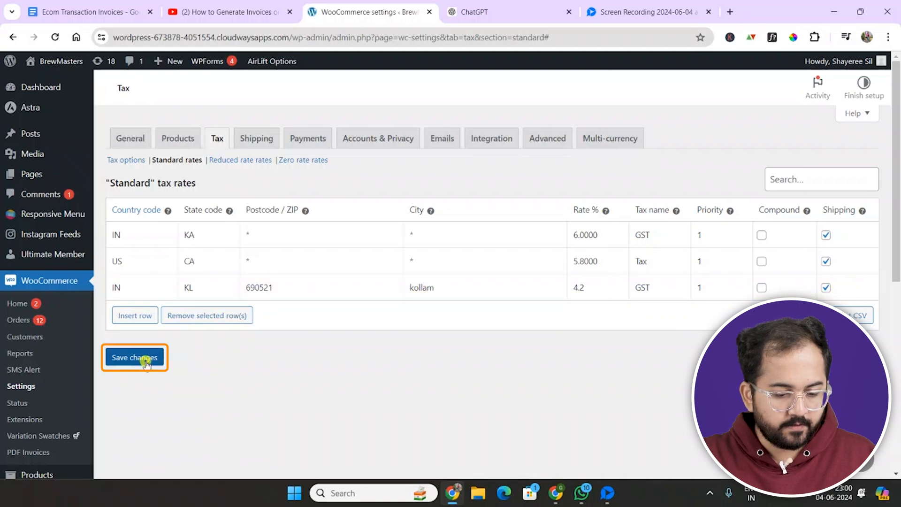
click(134, 357)
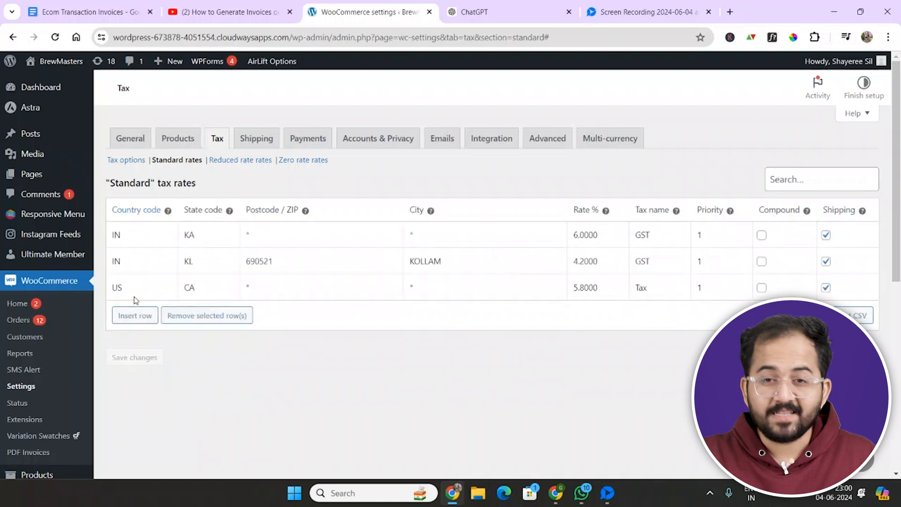
Create the 'India' shipping zone for region India with a Flat rate method and save it
click(256, 138)
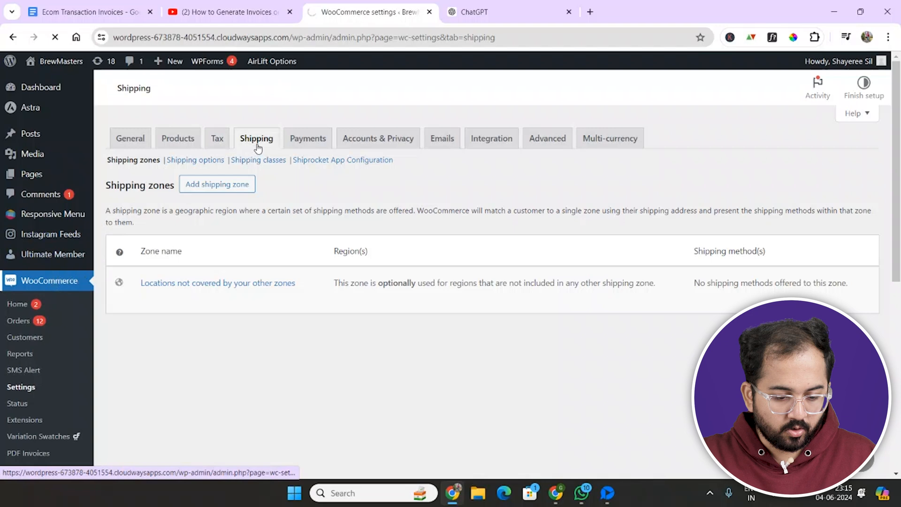
click(256, 138)
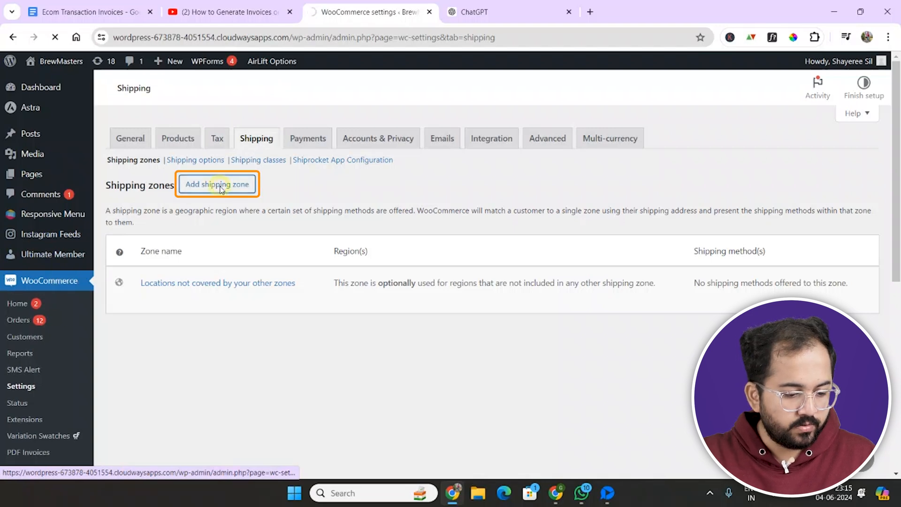
click(217, 184)
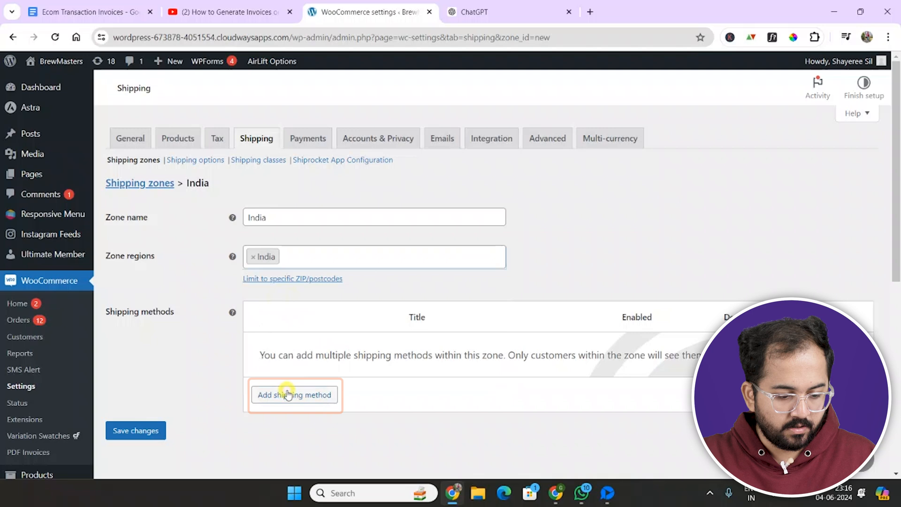
click(294, 394)
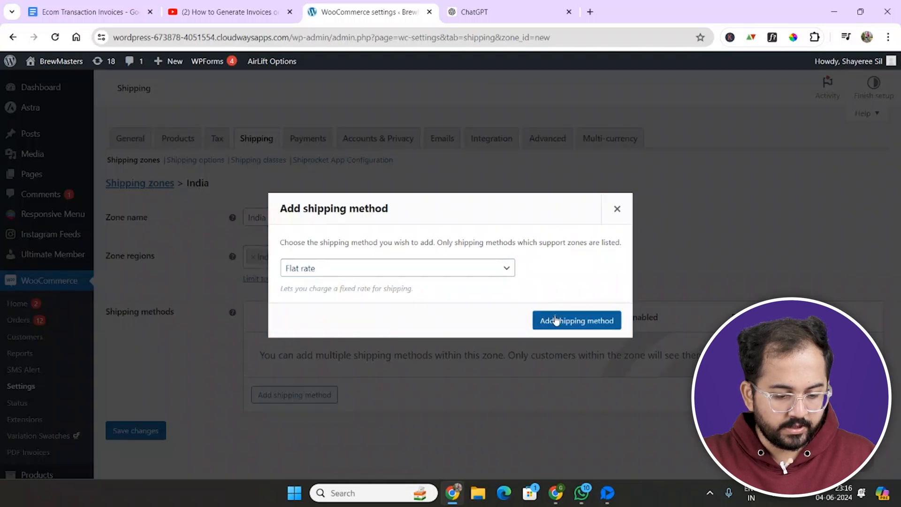
click(576, 320)
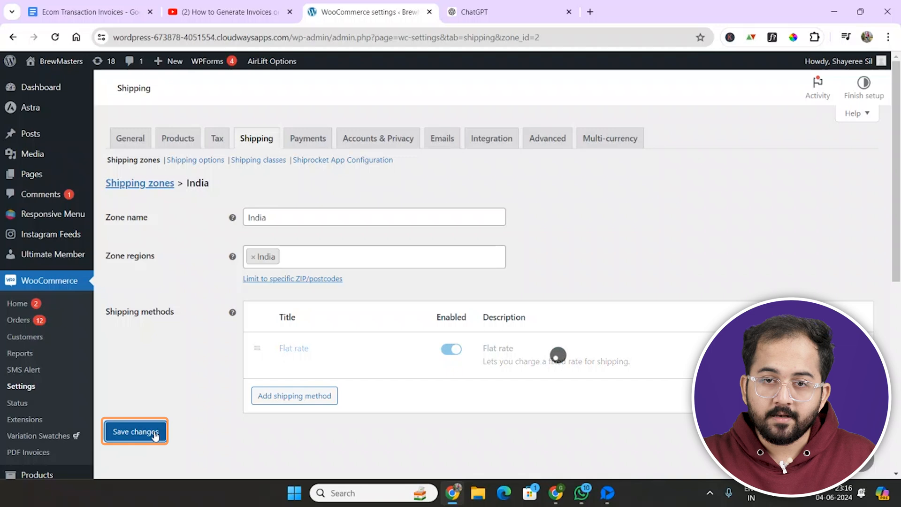
click(136, 432)
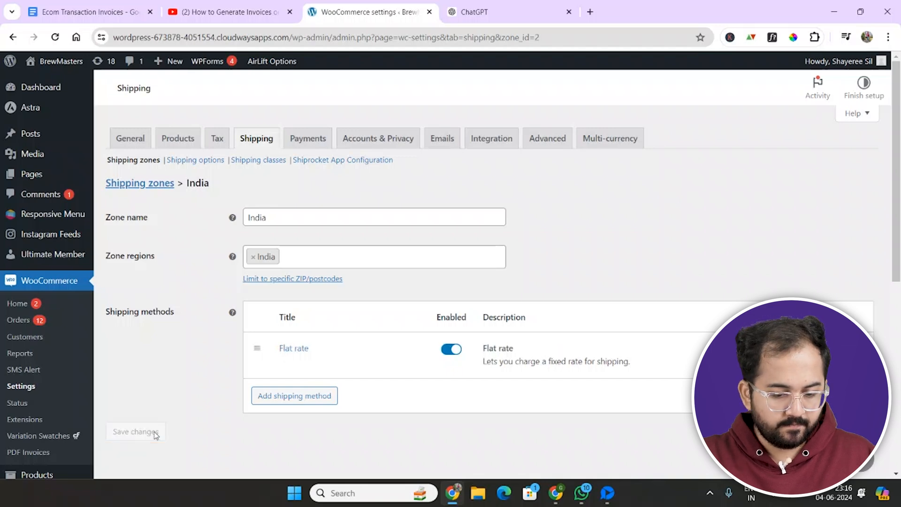
click(811, 10)
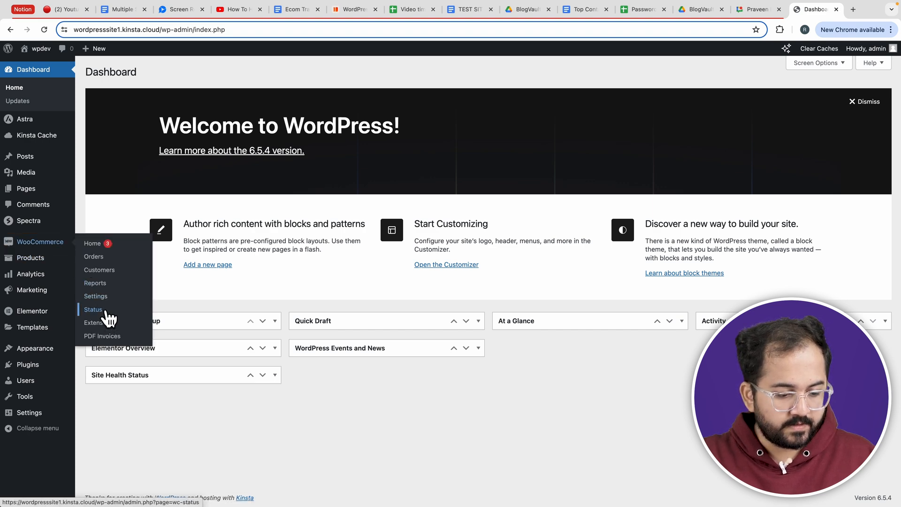
View the Emails tab of WooCommerce Settings, scrolling through the order notification emails
click(95, 296)
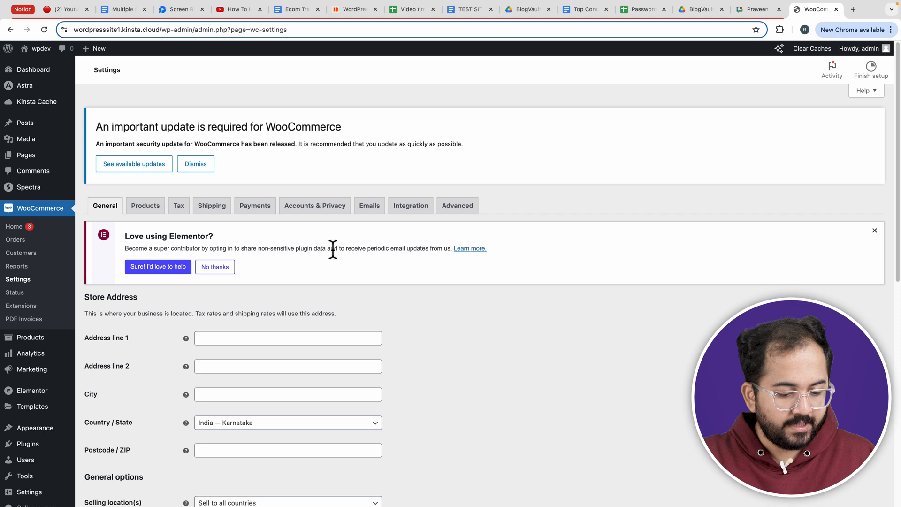
click(369, 205)
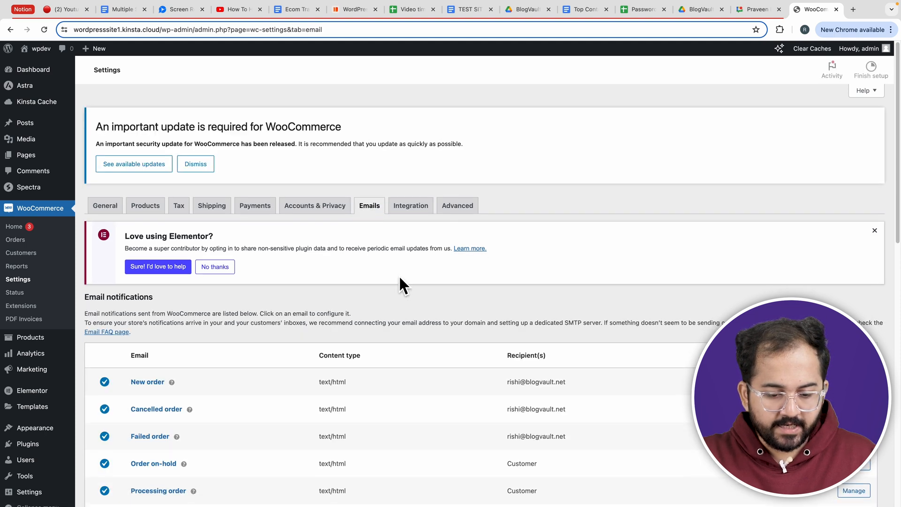
scroll(down, 3)
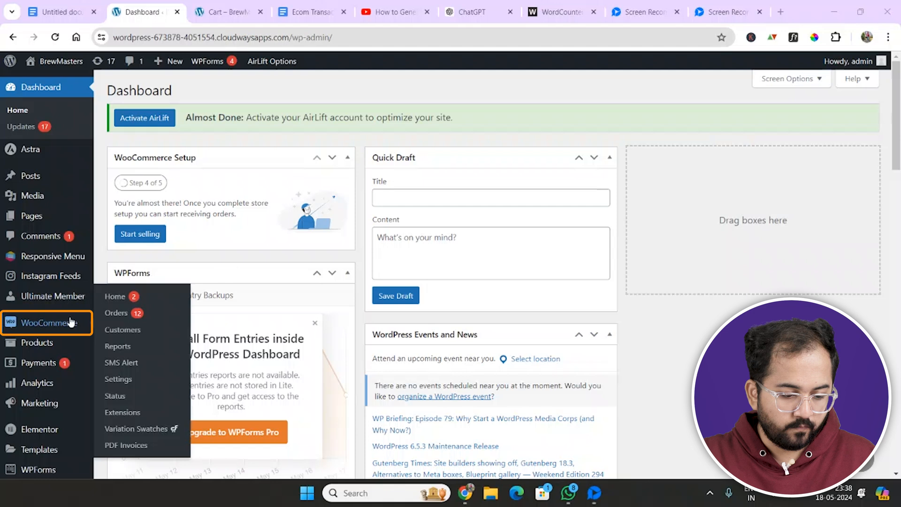
mouse_move(126, 445)
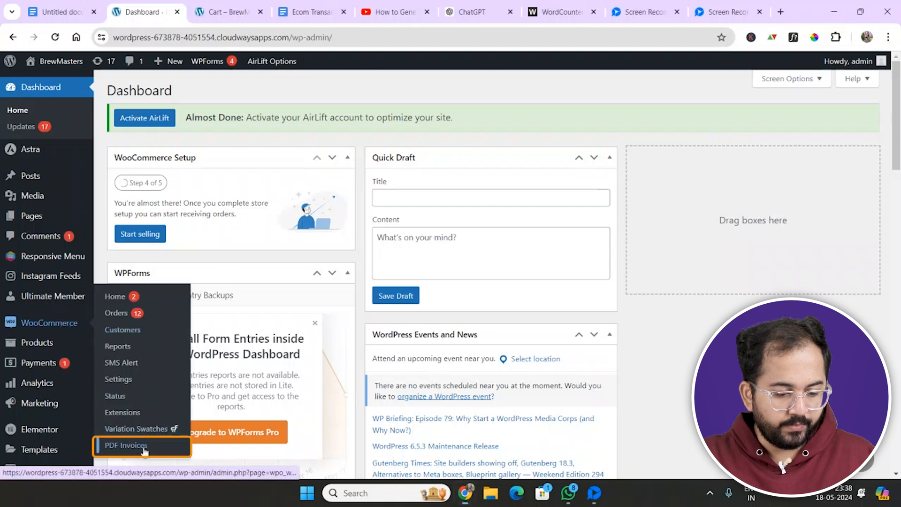
Tick Enable for the Invoice document under PDF Invoices > Documents
click(126, 445)
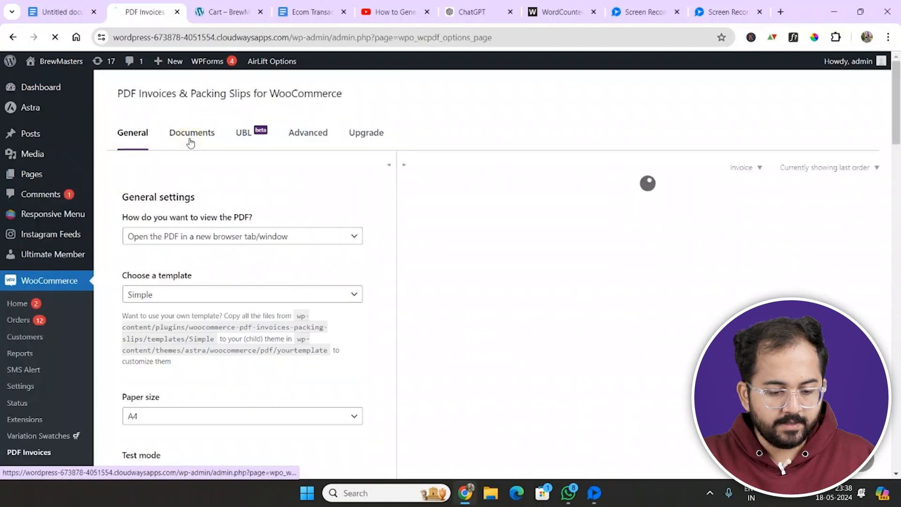
click(191, 133)
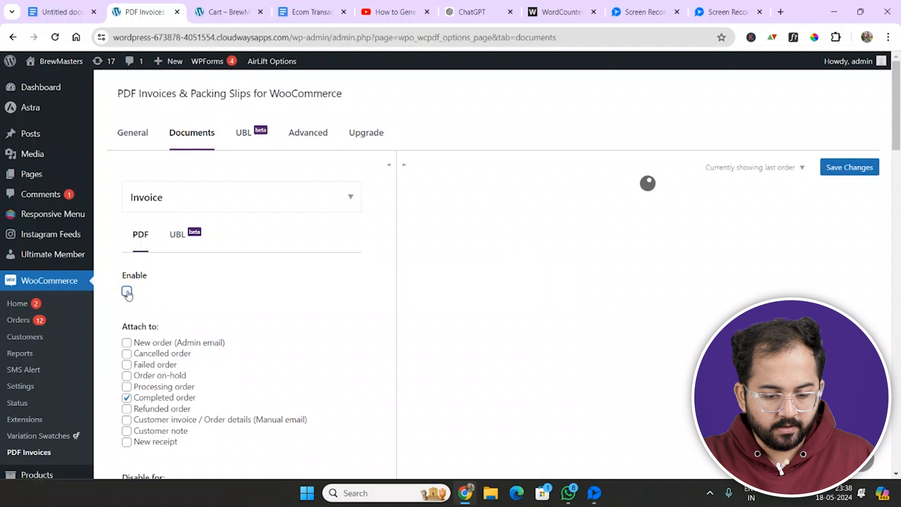
click(126, 292)
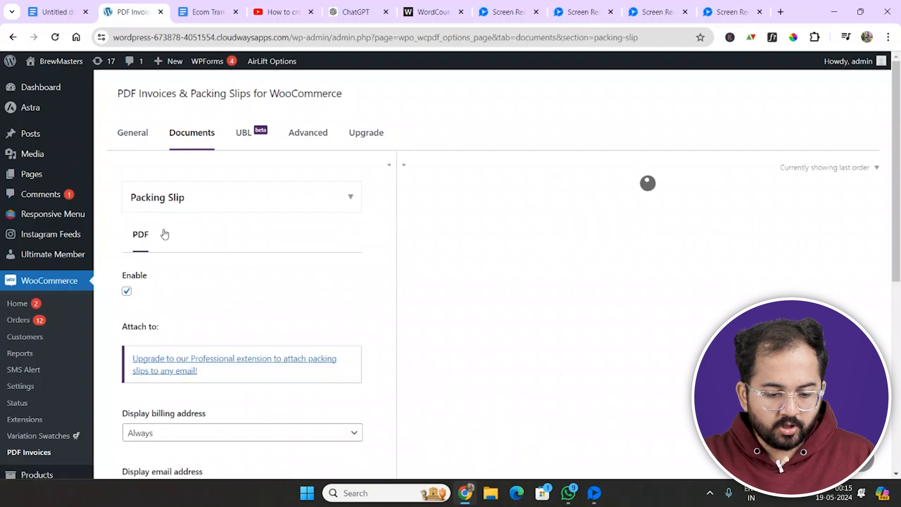
Enable the packing slip with email address, phone number and customer notes displayed, then save
scroll(down, 3)
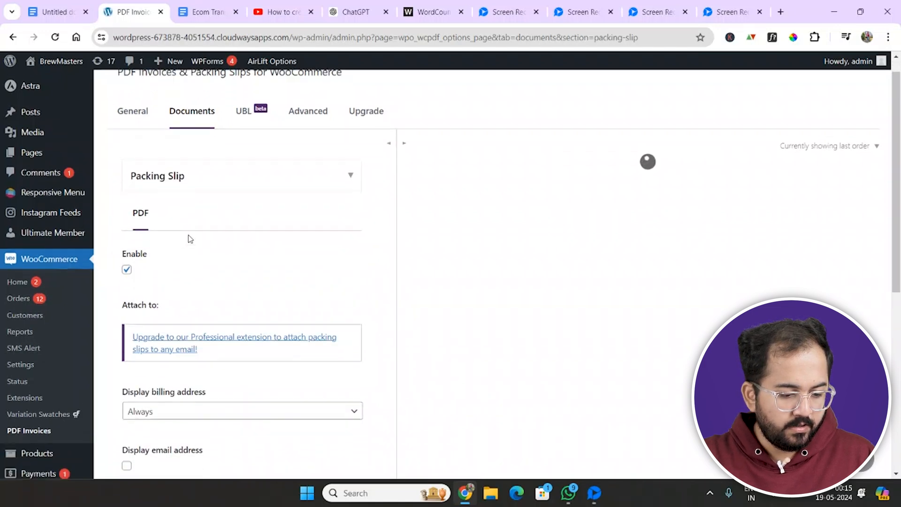
click(127, 269)
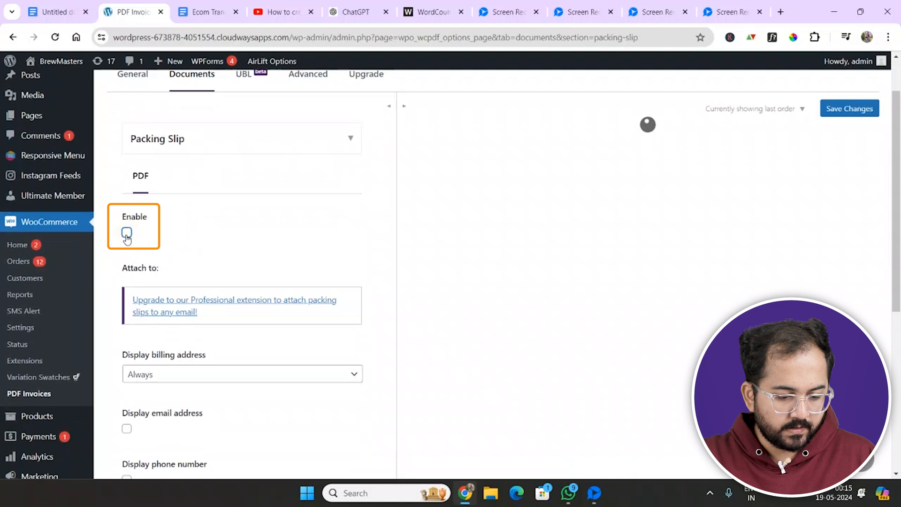
click(127, 233)
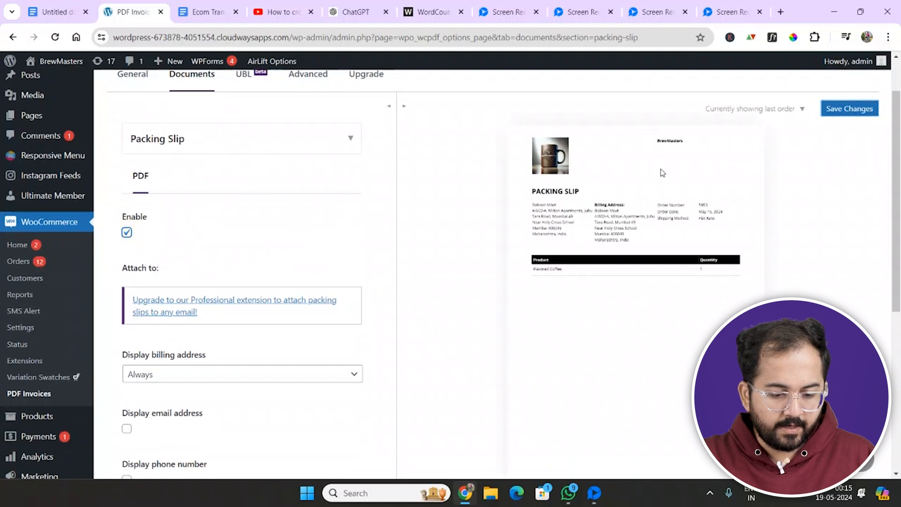
scroll(down, 3)
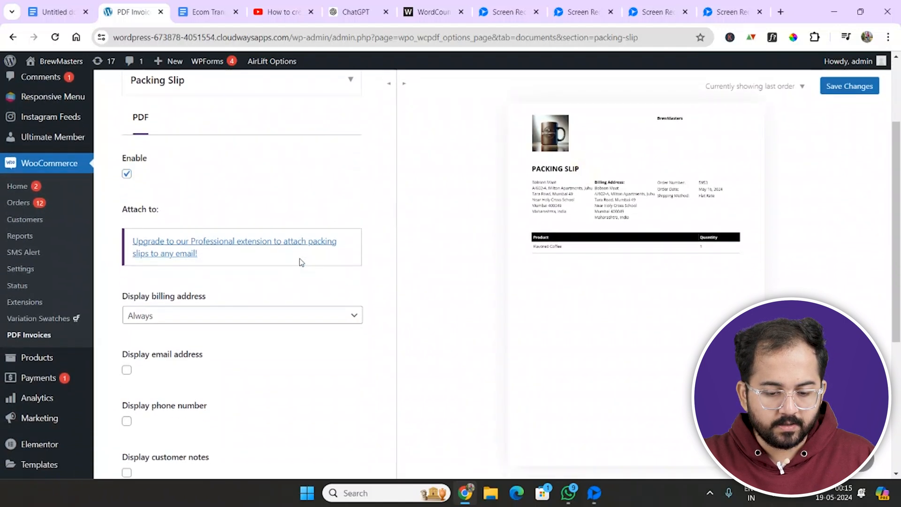
click(242, 315)
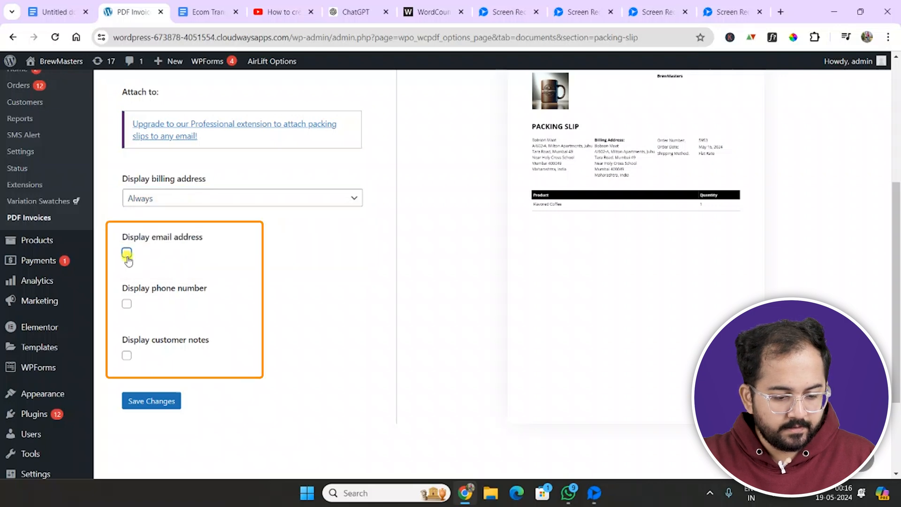
click(126, 253)
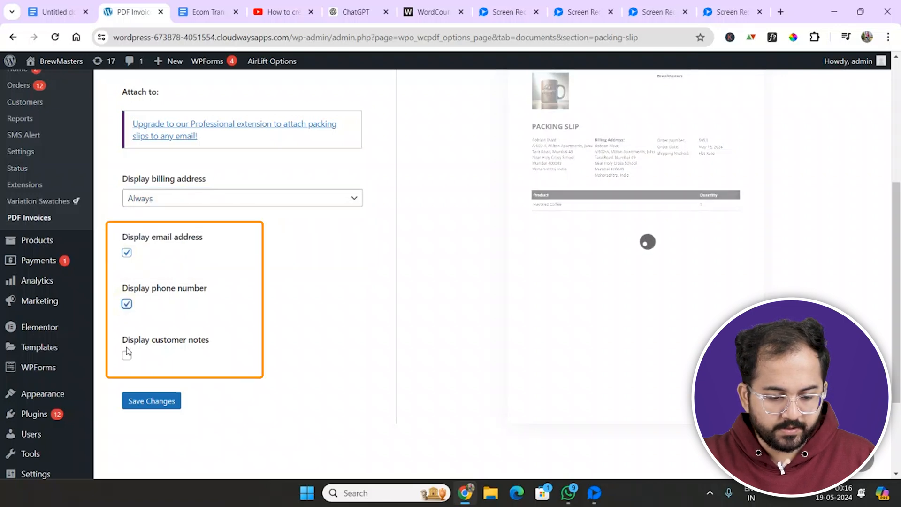
click(126, 355)
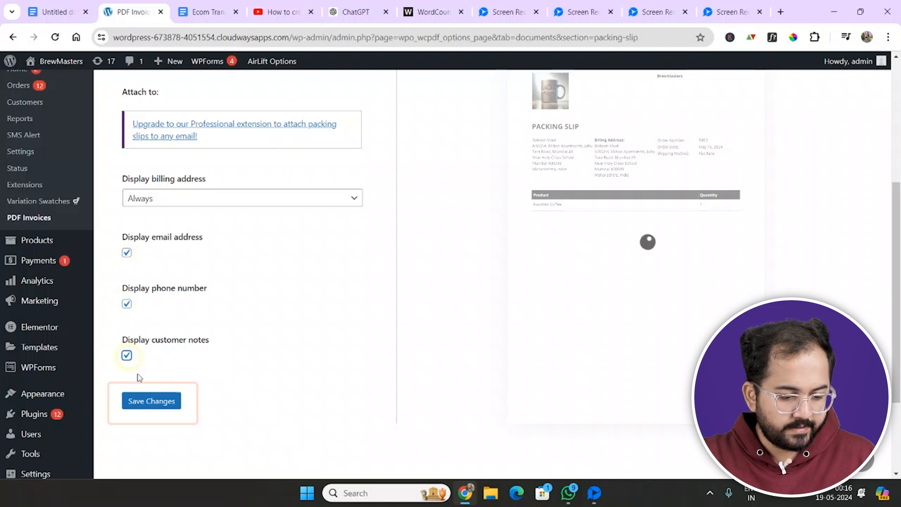
click(150, 401)
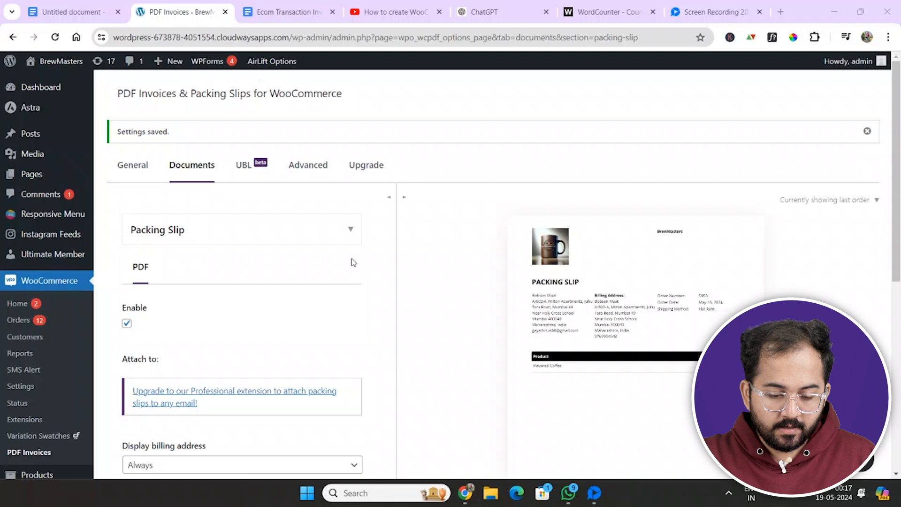
Generate order #5952's PDF packing slip and save packing-slip-5952 to Downloads
click(17, 319)
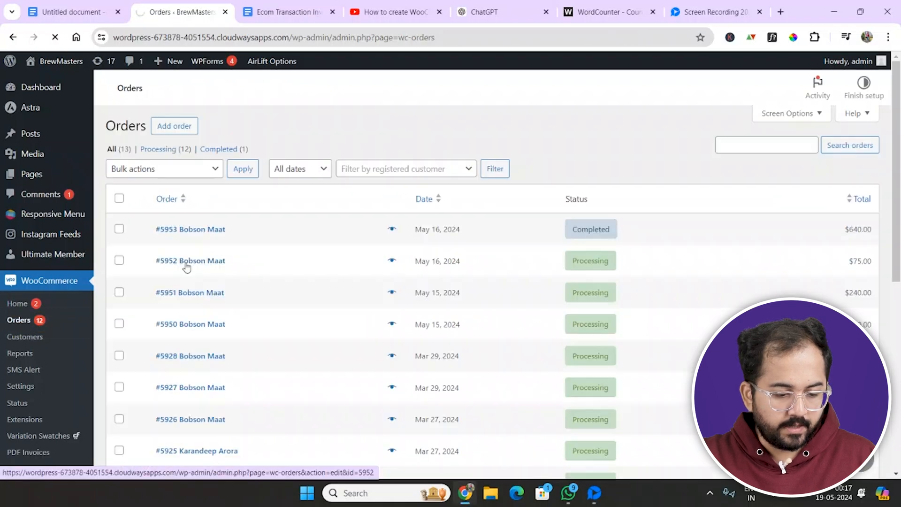
click(189, 261)
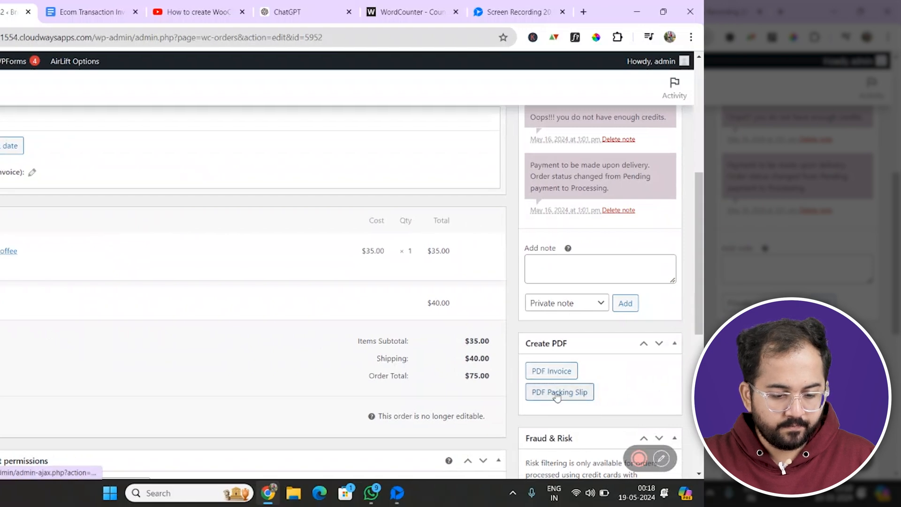
click(559, 392)
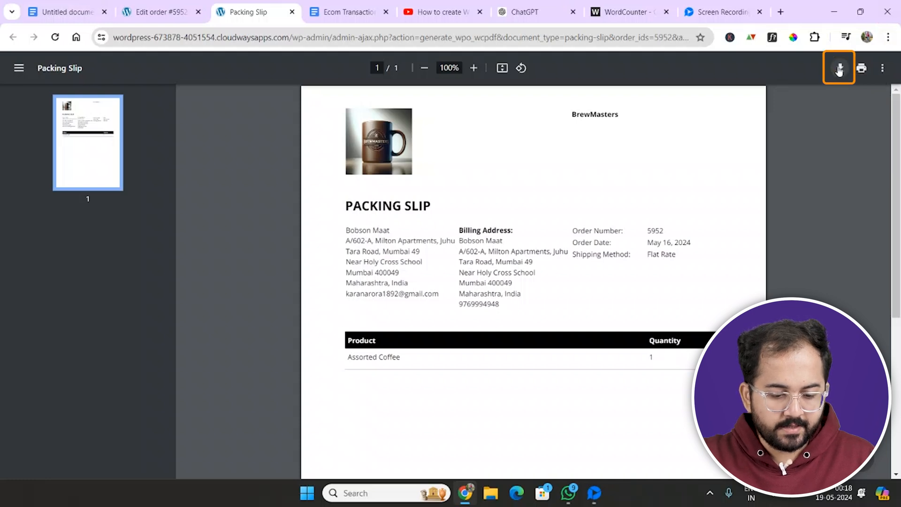
click(838, 67)
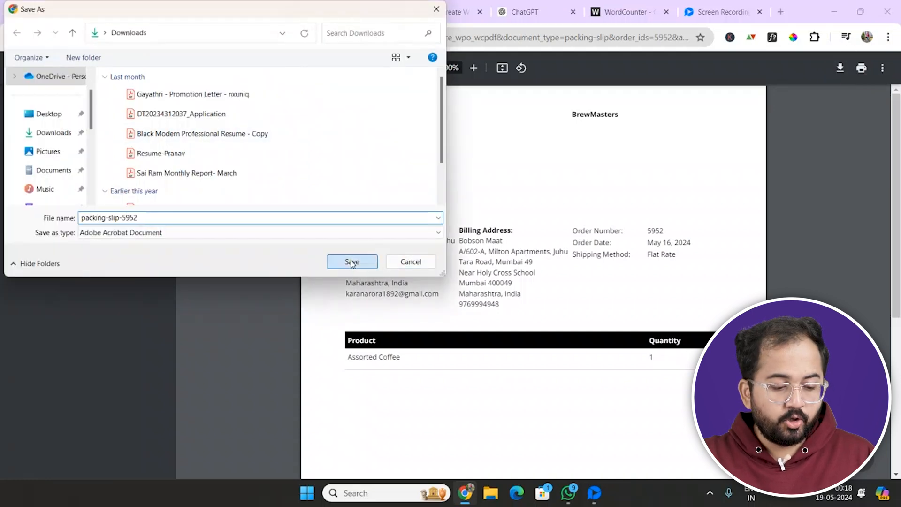
click(352, 262)
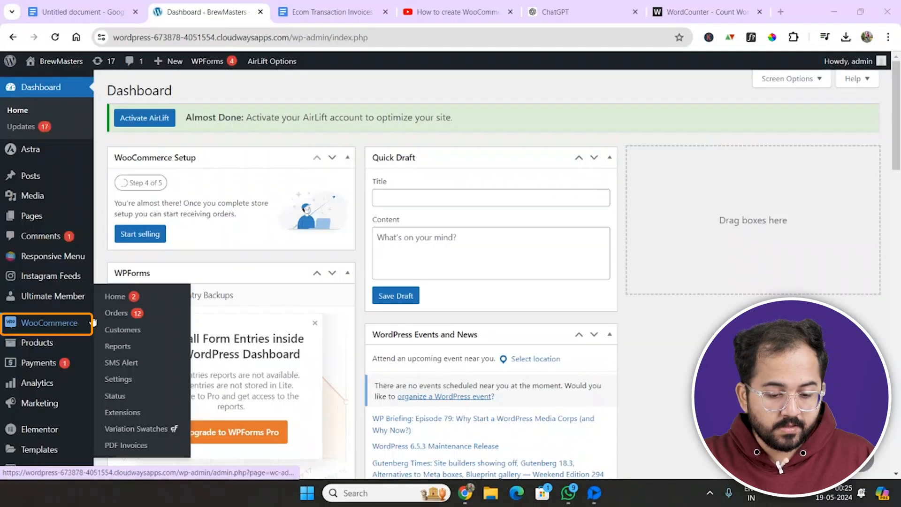
Tick several orders in the Orders list and choose PDF Packing Slip from Bulk actions
click(117, 312)
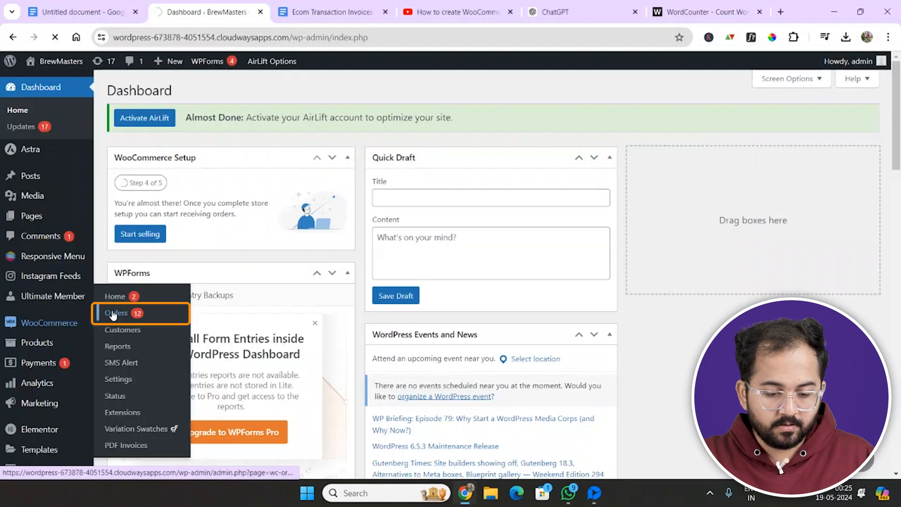
click(116, 313)
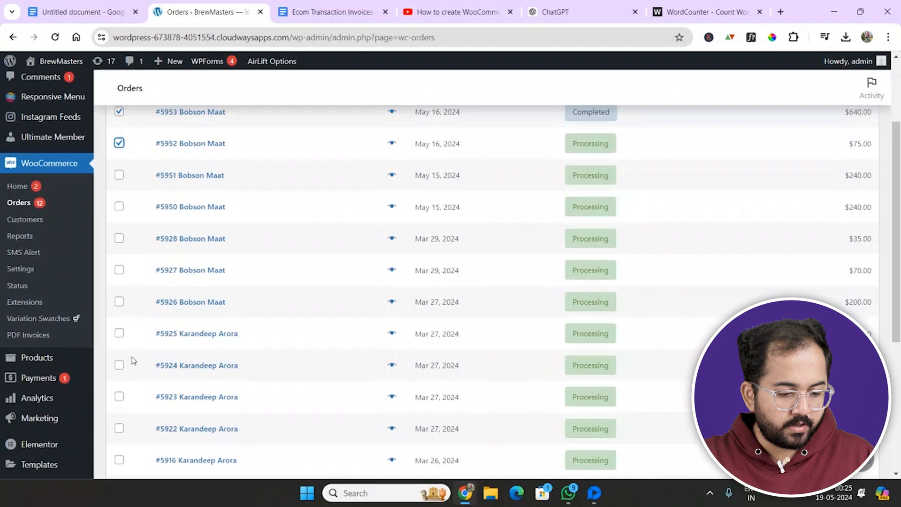
scroll(down, 3)
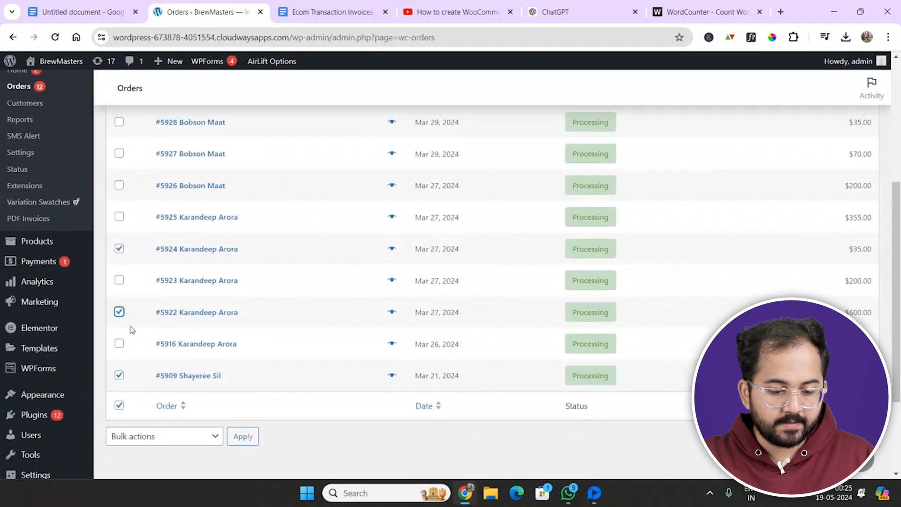
click(163, 169)
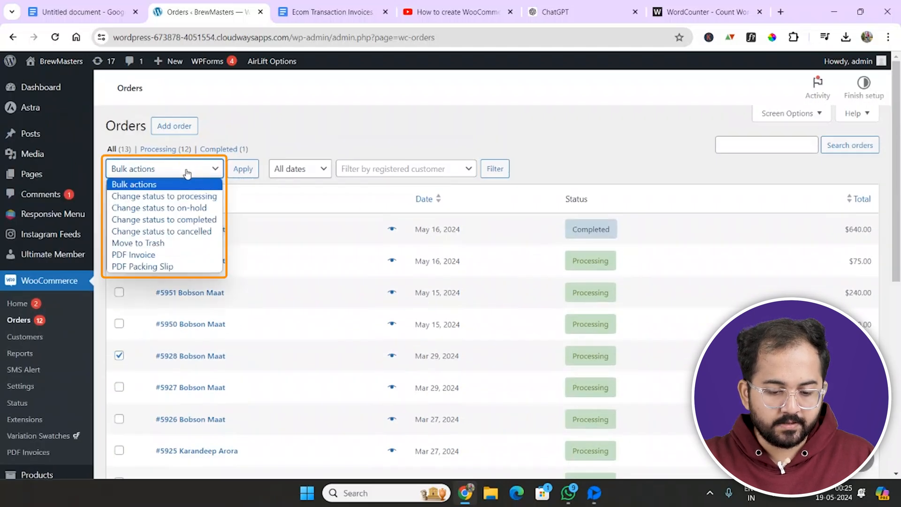
mouse_move(164, 220)
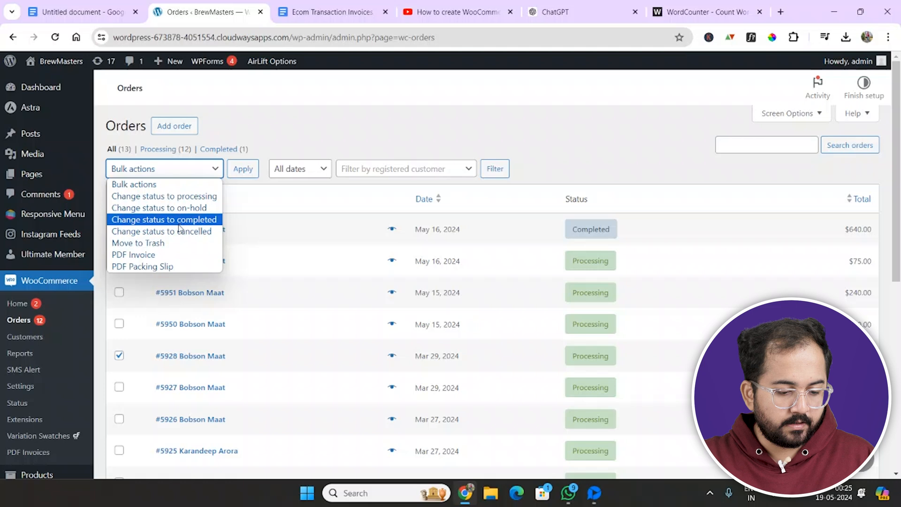
mouse_move(142, 266)
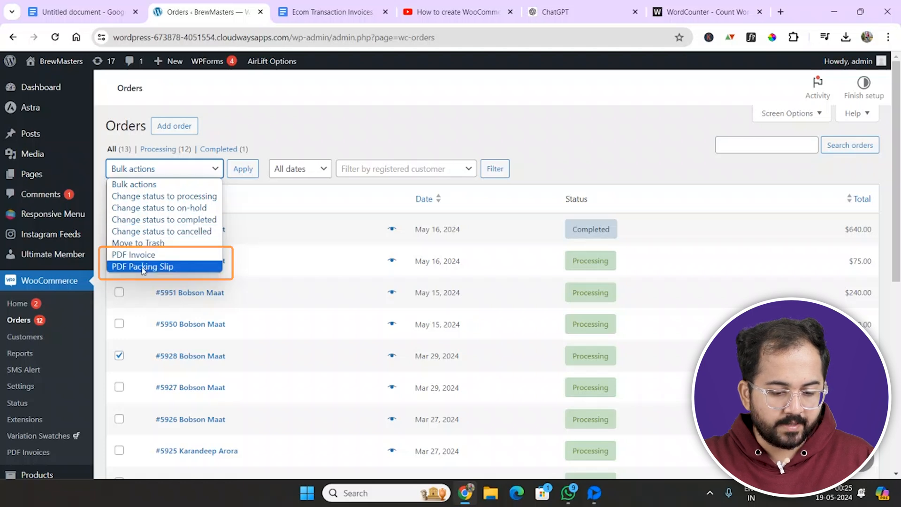
click(143, 266)
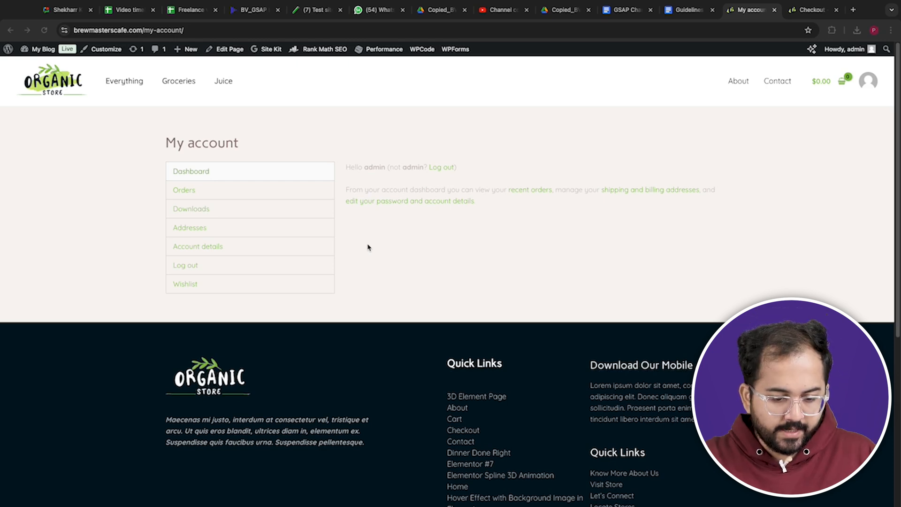
mouse_move(205, 192)
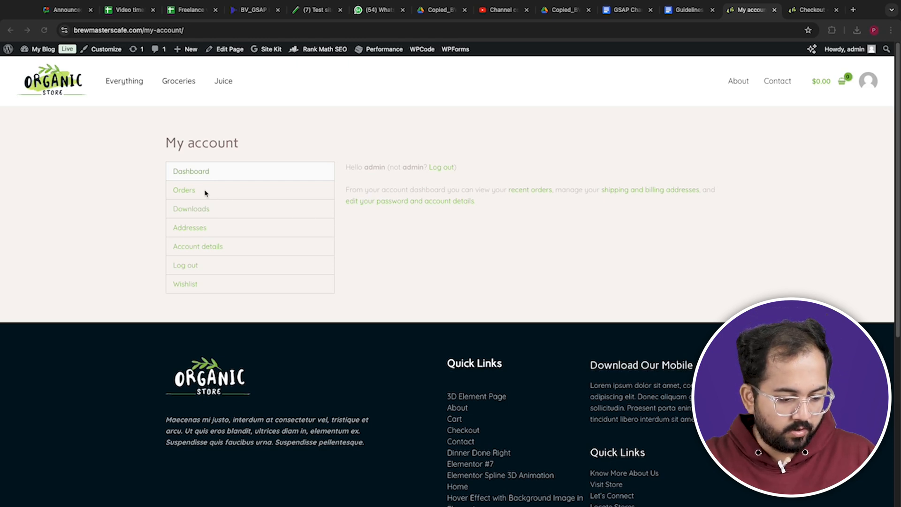
From My Account Orders, view the PDF invoice for order #6349 showing the $50 total
click(184, 190)
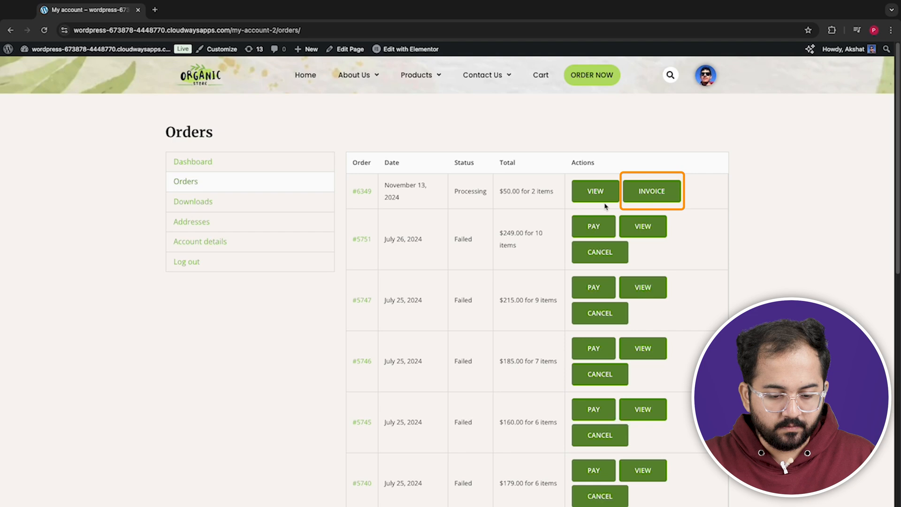
click(650, 191)
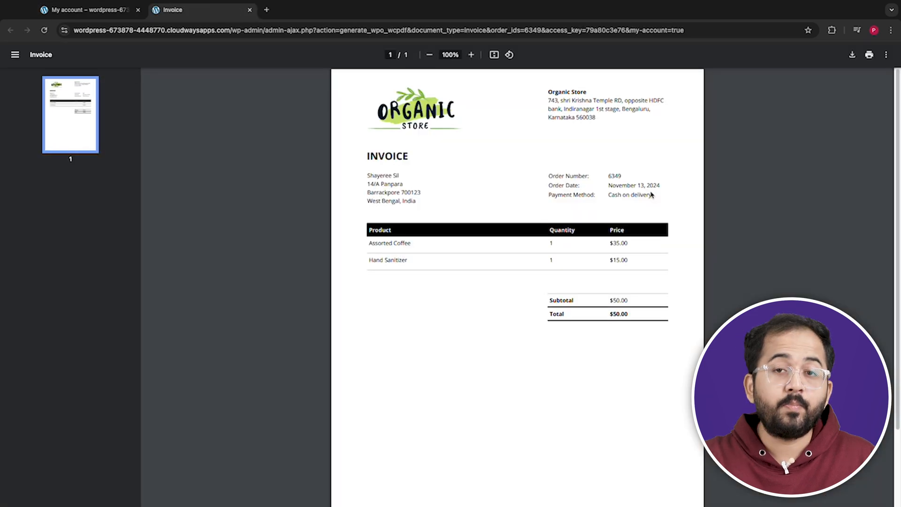